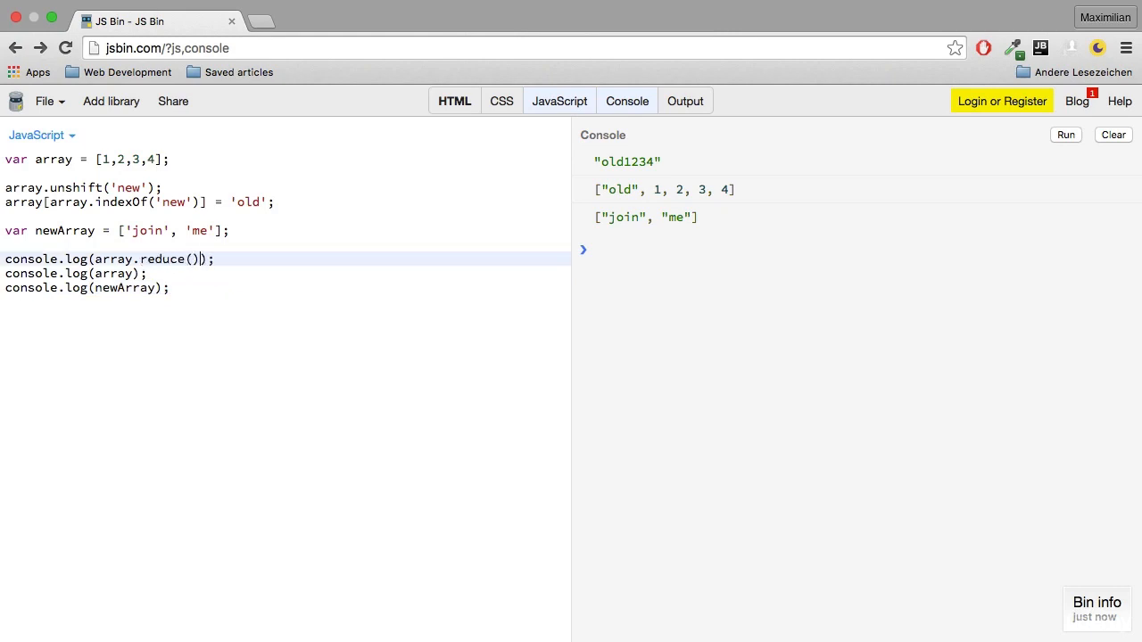
# Give reduce an empty callback function(total, value) { } and drop the newArray log line
pyautogui.write('functio')
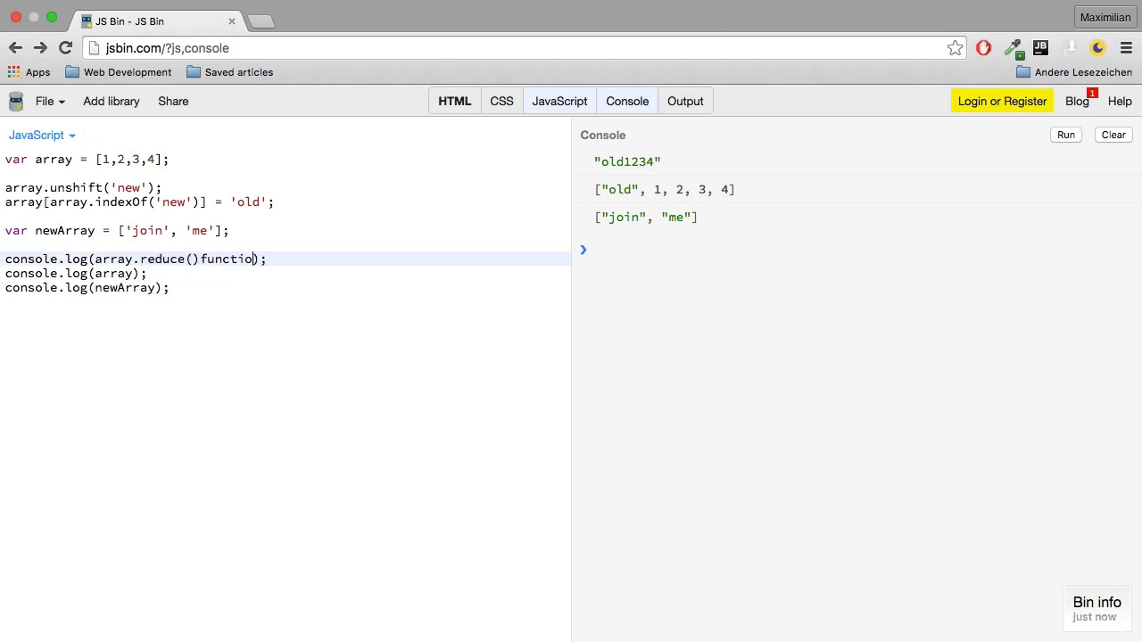
pyautogui.press('Backspace')
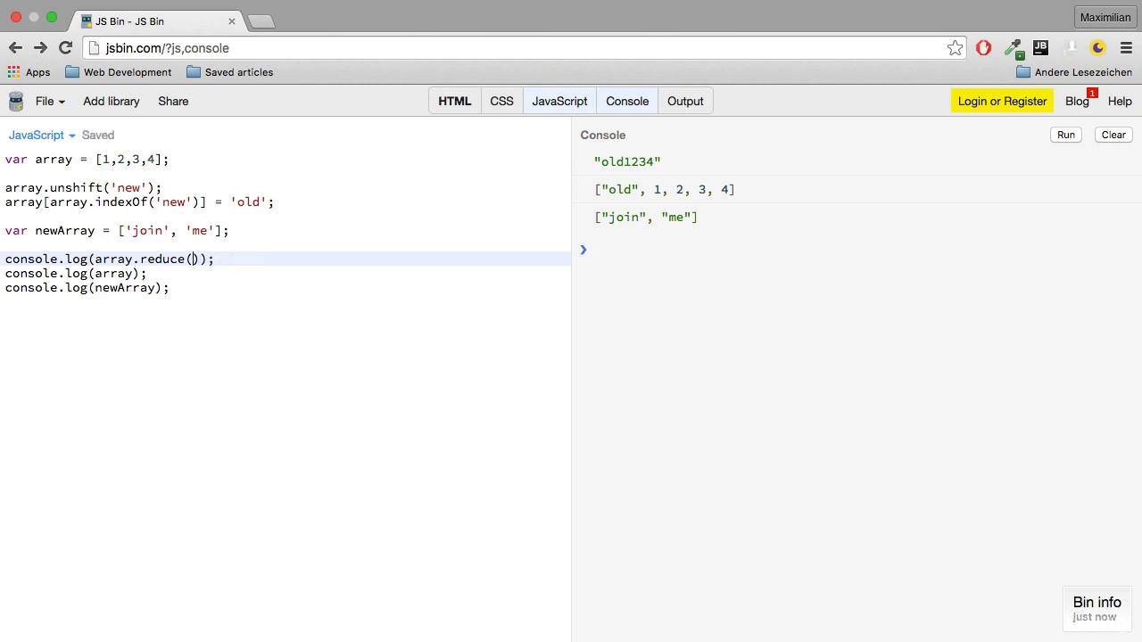
pyautogui.write('function()')
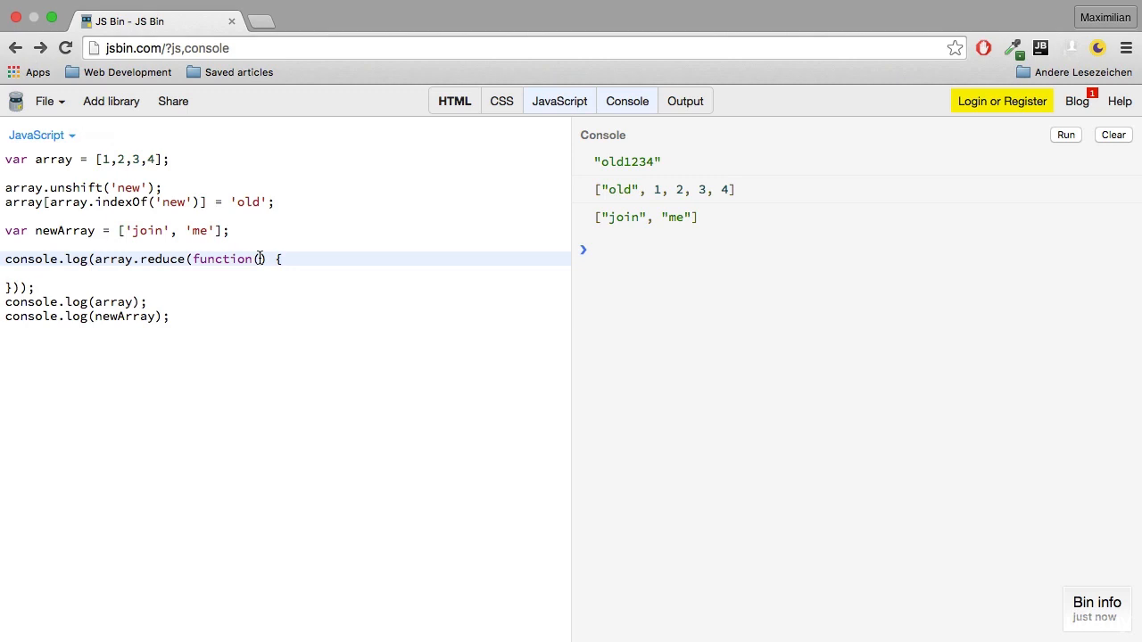
pyautogui.write('value')
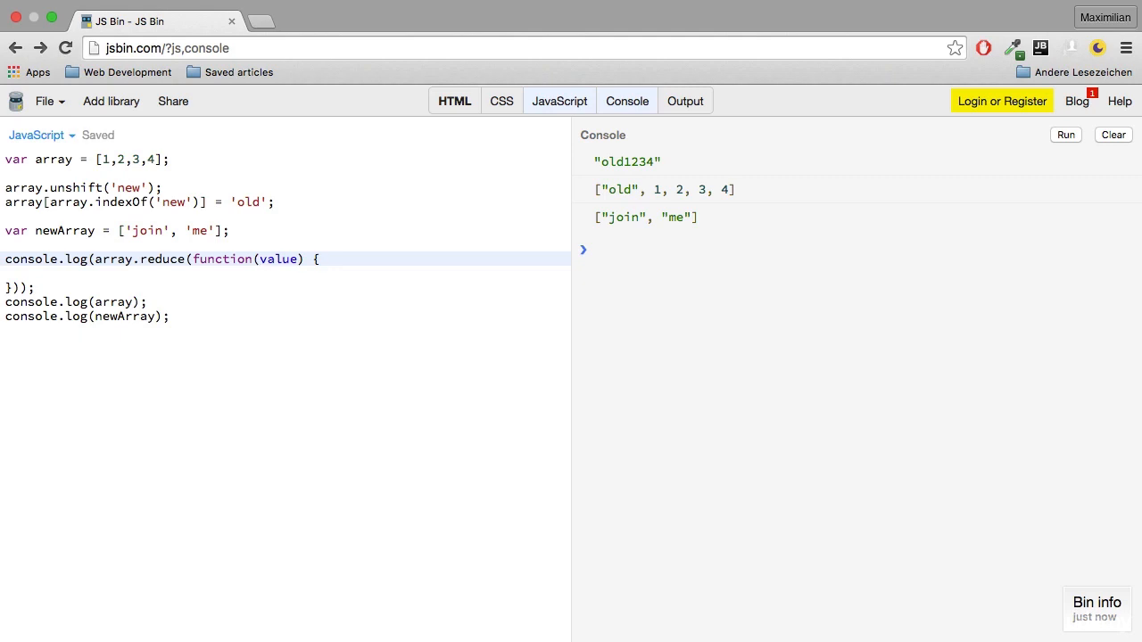
pyautogui.write('total,')
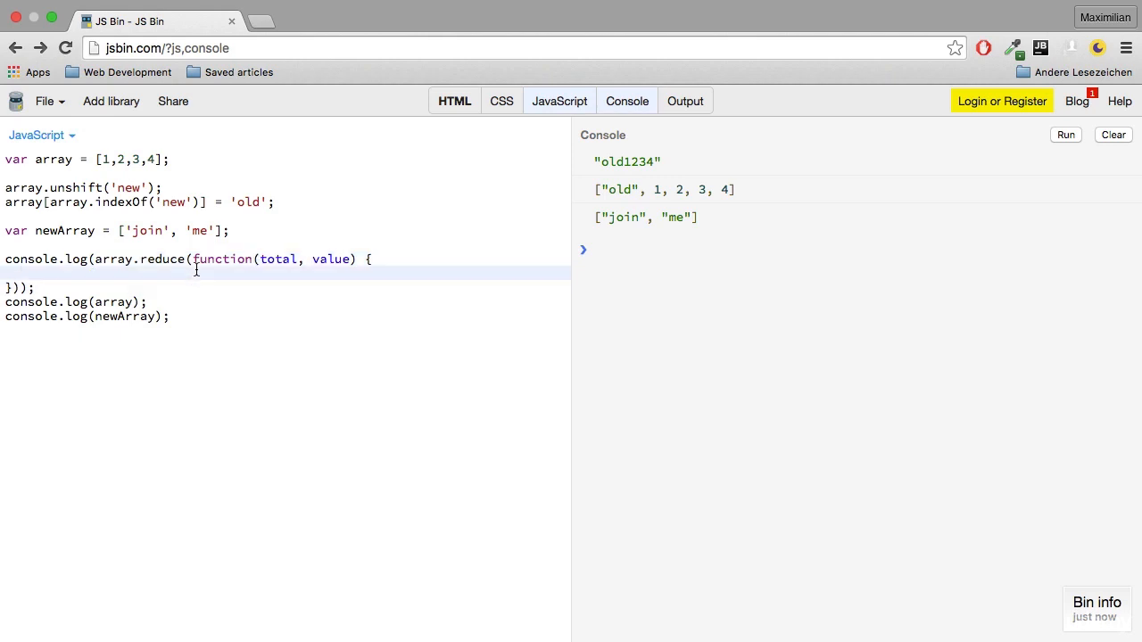
pyautogui.moveTo(179, 305)
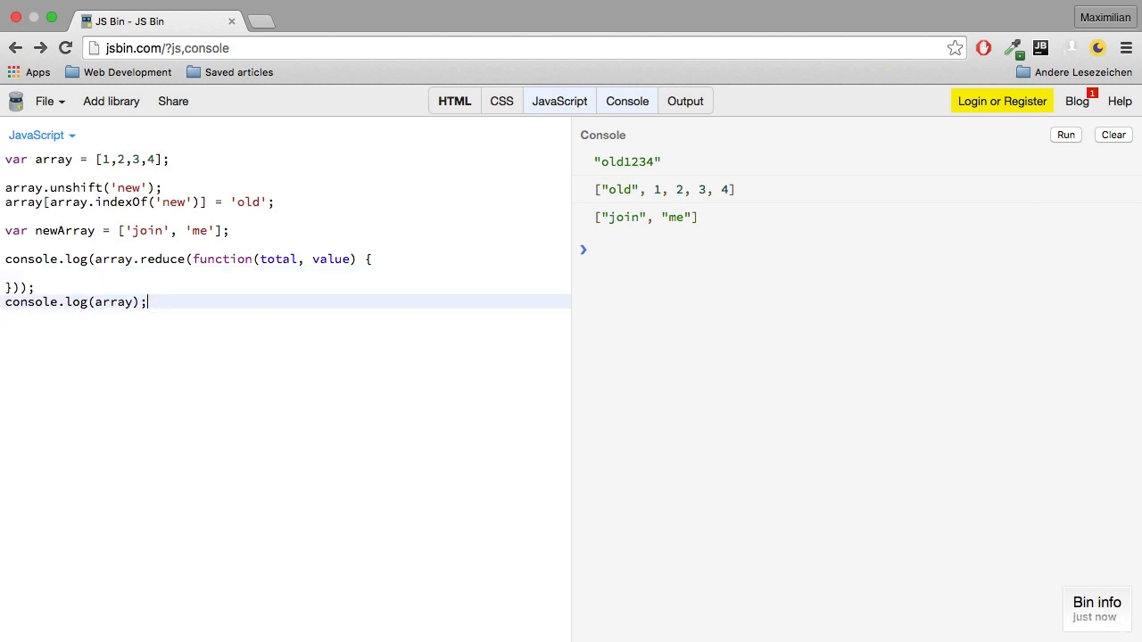
# Have the reducer return total + value and remove the old unshift, indexOf and newArray lines
pyautogui.click(67, 273)
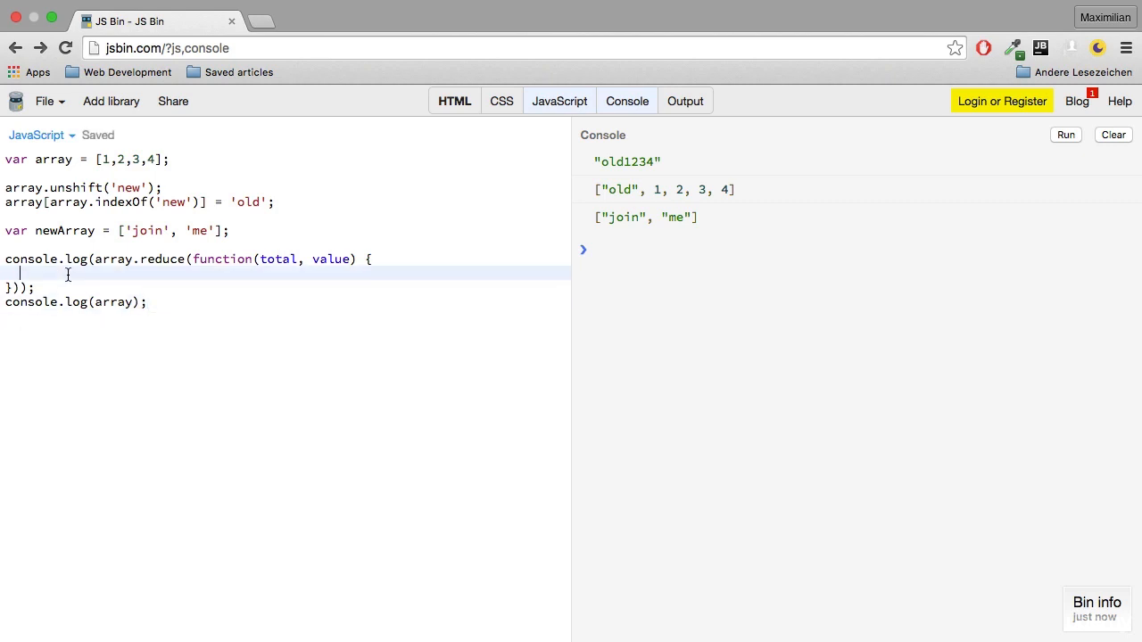
pyautogui.write('return total + valu')
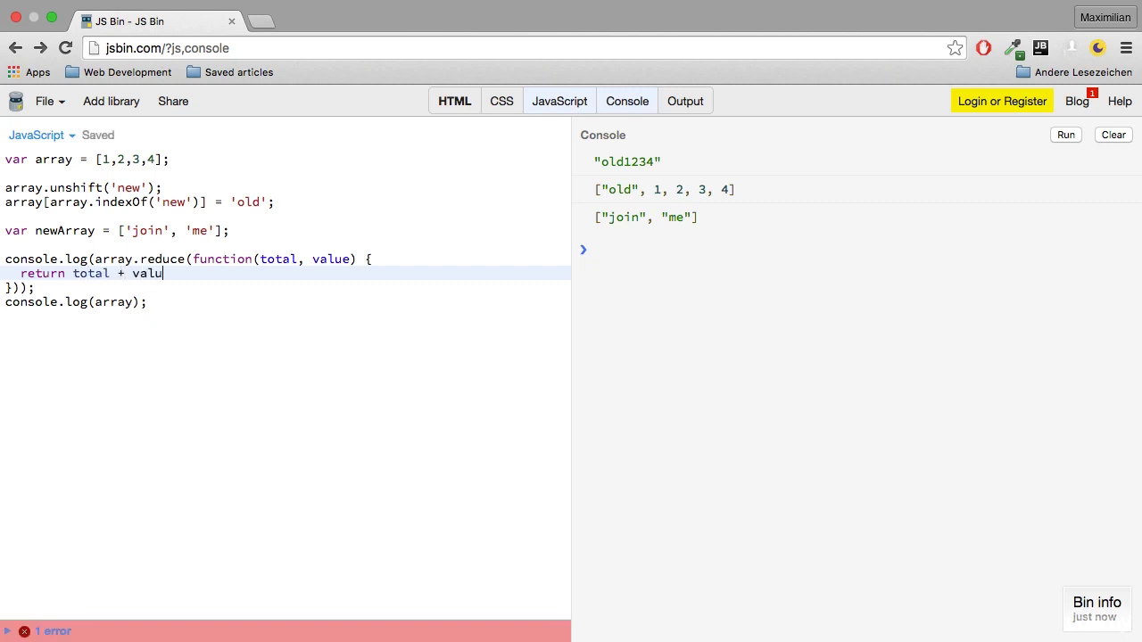
pyautogui.write('e;')
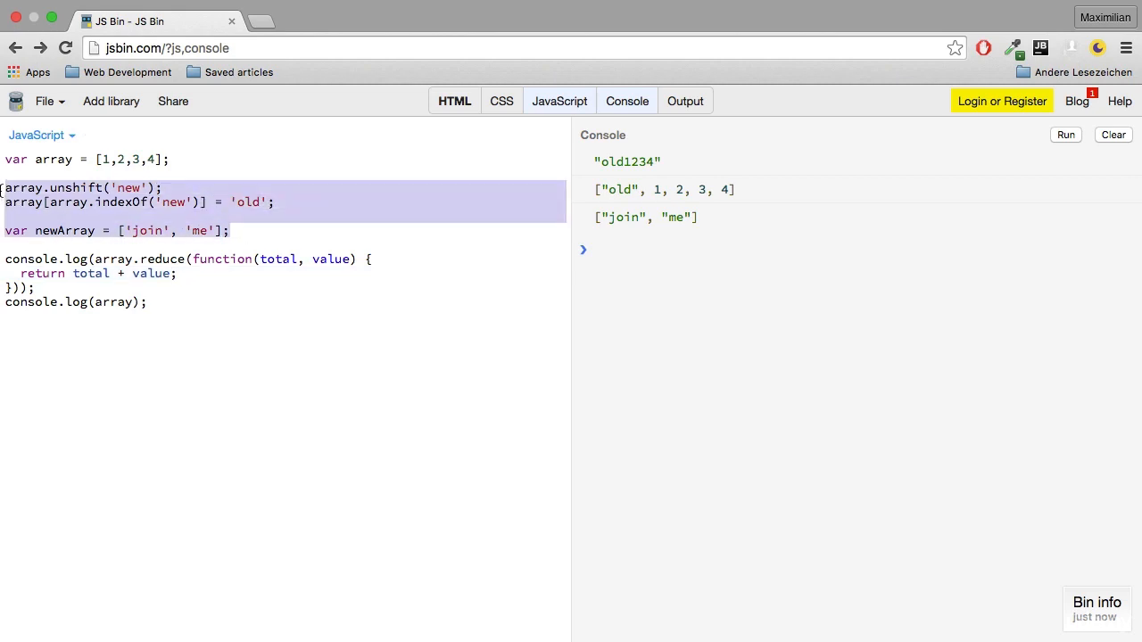
pyautogui.press('Delete')
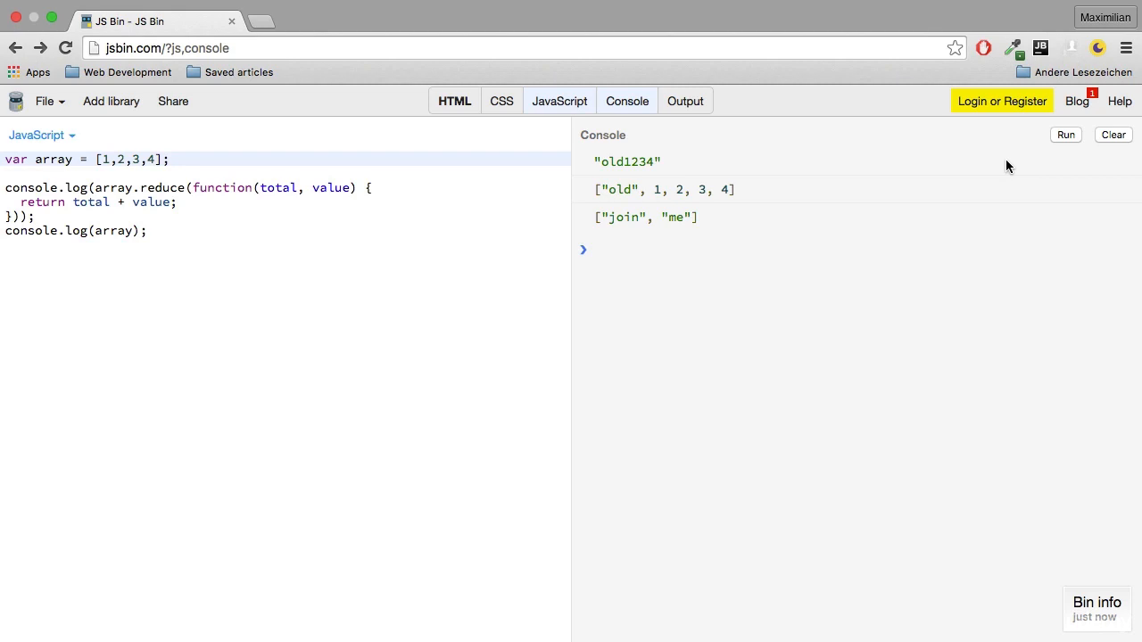
# Clear the console and run the code so it prints 10 and the array [1, 2, 3, 4]
pyautogui.click(1065, 134)
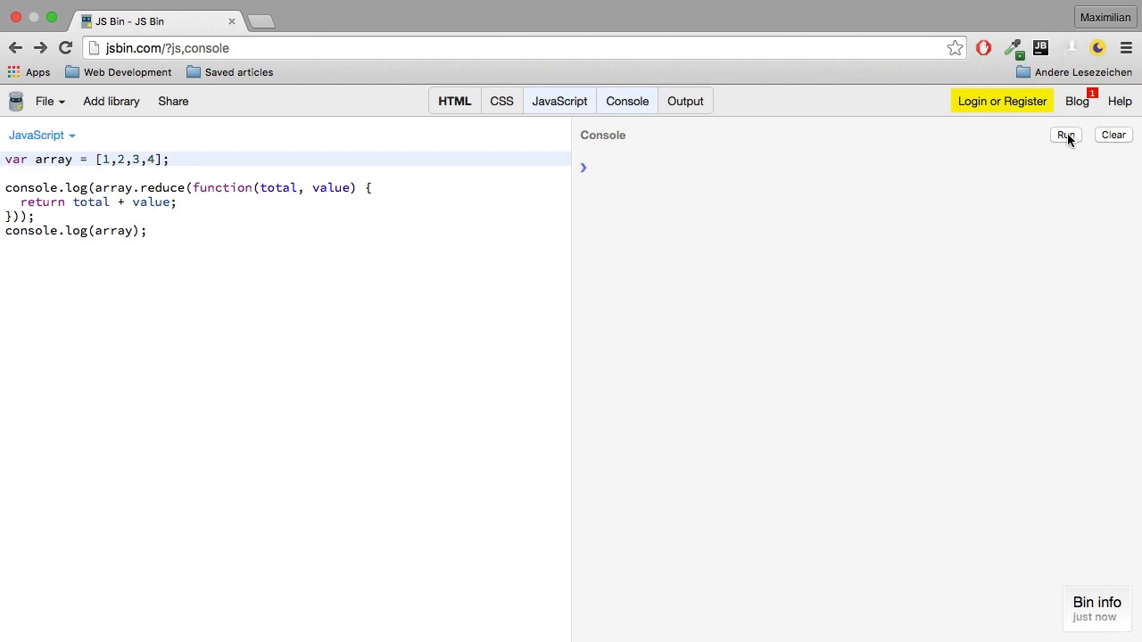
pyautogui.moveTo(1065, 135)
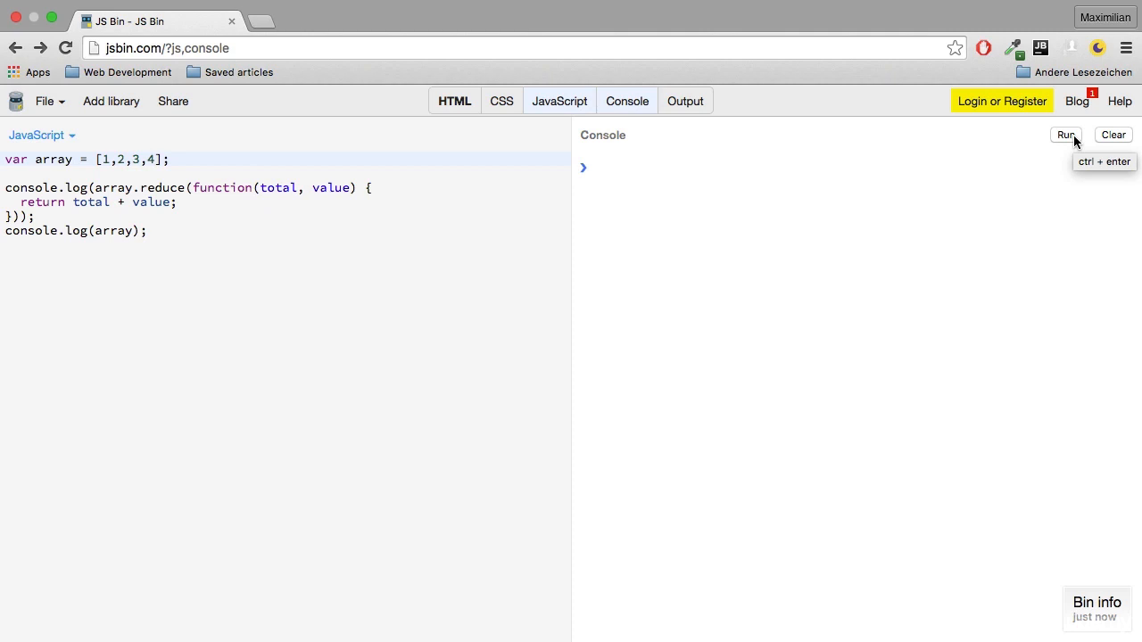
pyautogui.click(1065, 135)
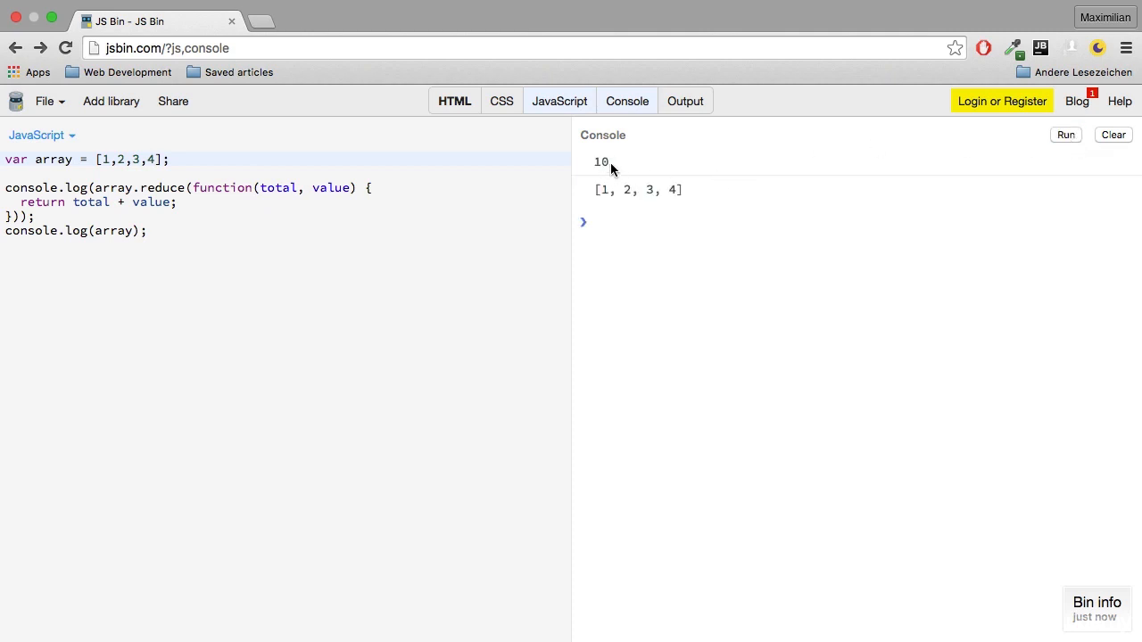
pyautogui.click(149, 230)
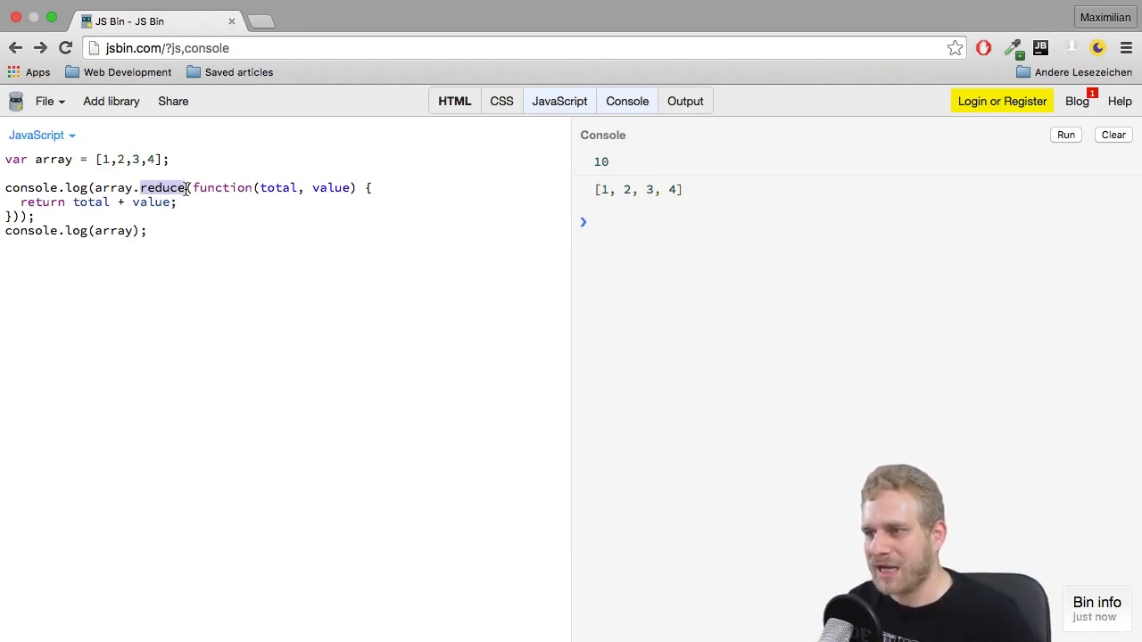
pyautogui.moveTo(187, 188); pyautogui.dragTo(27, 216)
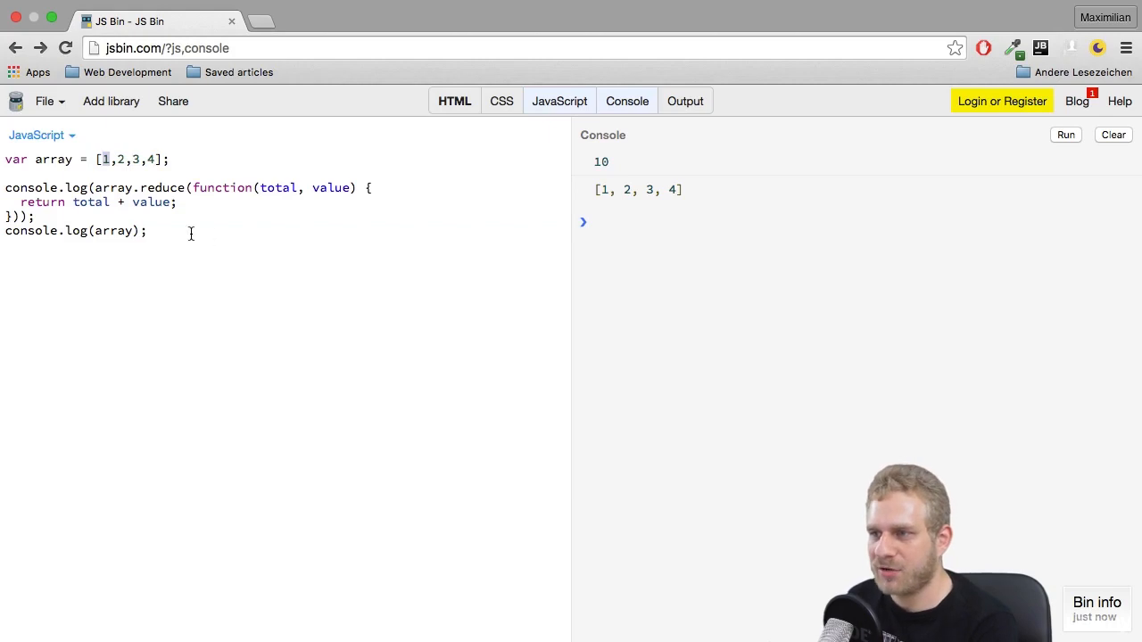
pyautogui.moveTo(204, 168)
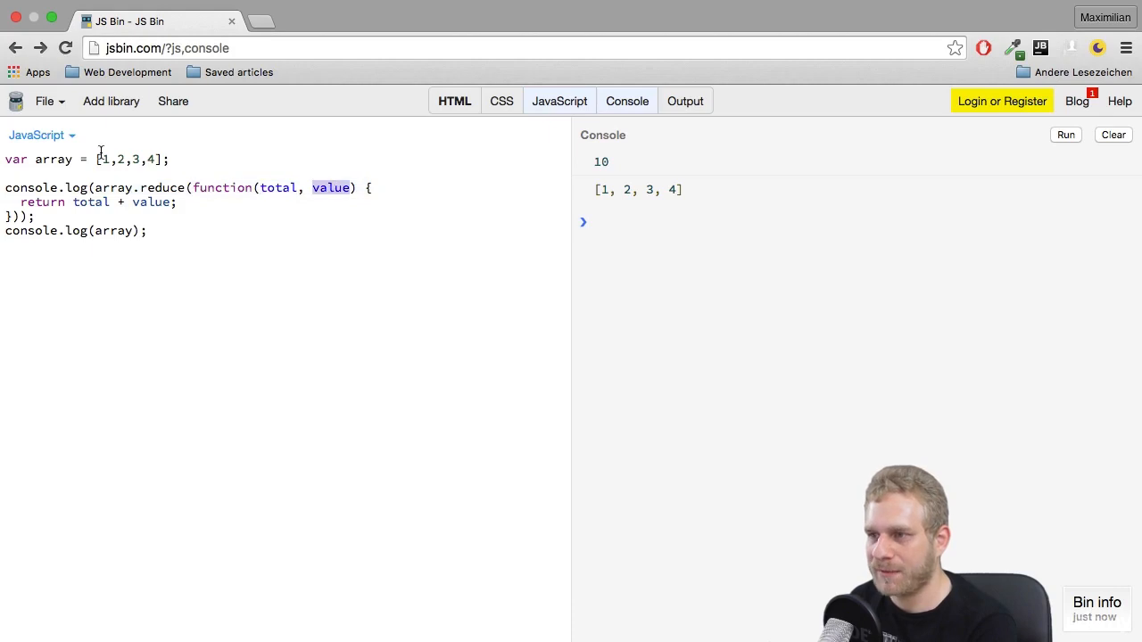
pyautogui.doubleClick(91, 202)
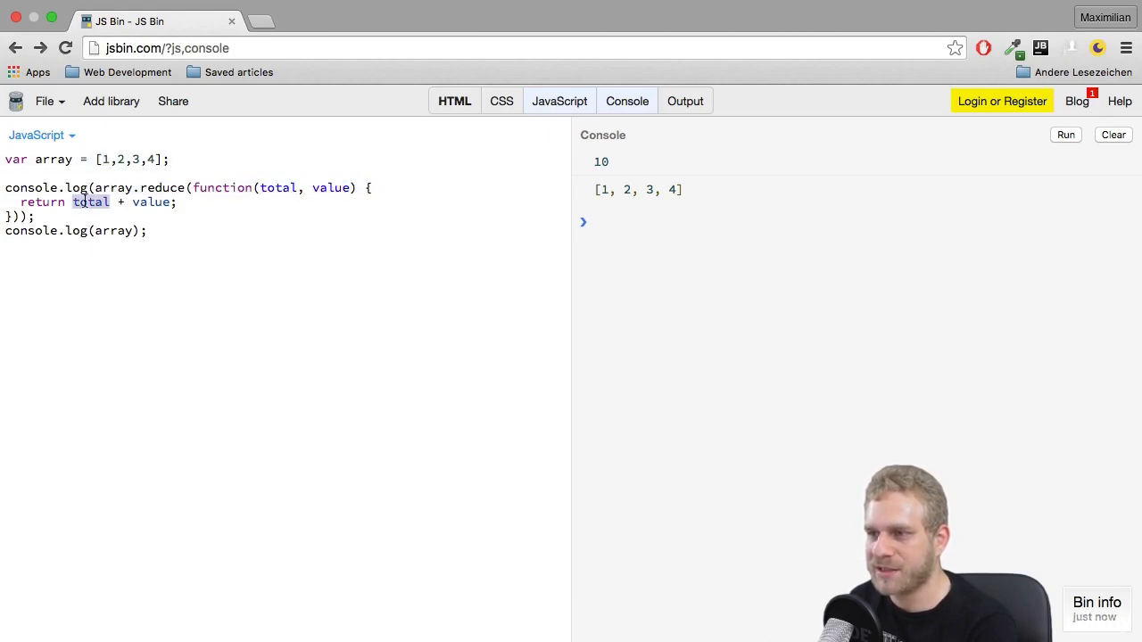
pyautogui.doubleClick(150, 201)
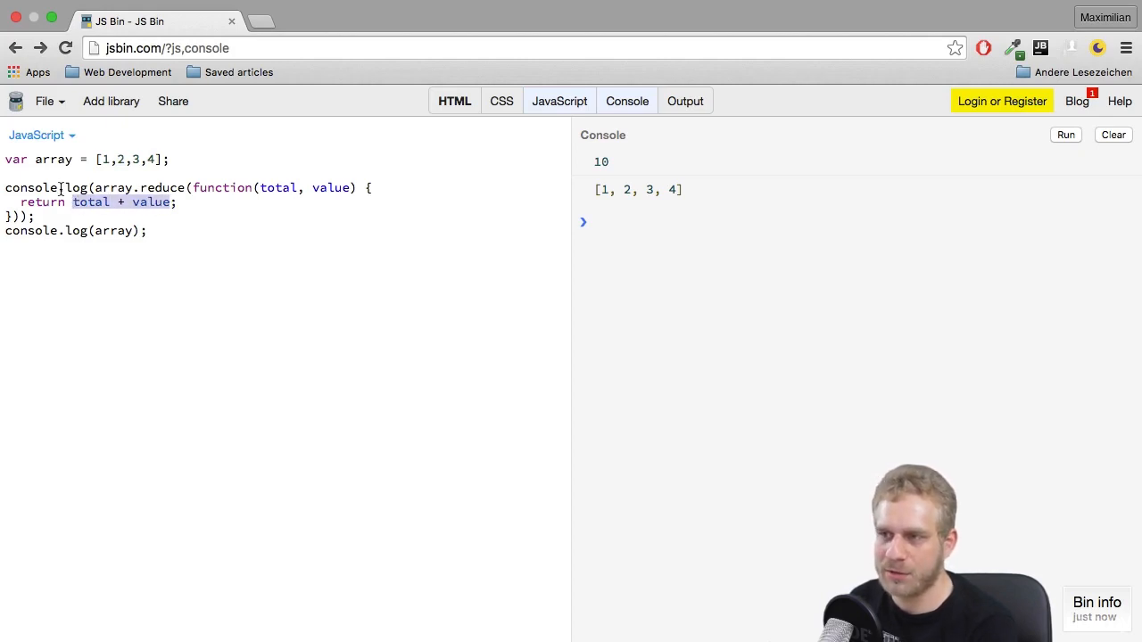
# Add console.log('Total: ' + total + ', Value: ' + value) above the return, then clear the console
pyautogui.write('c')
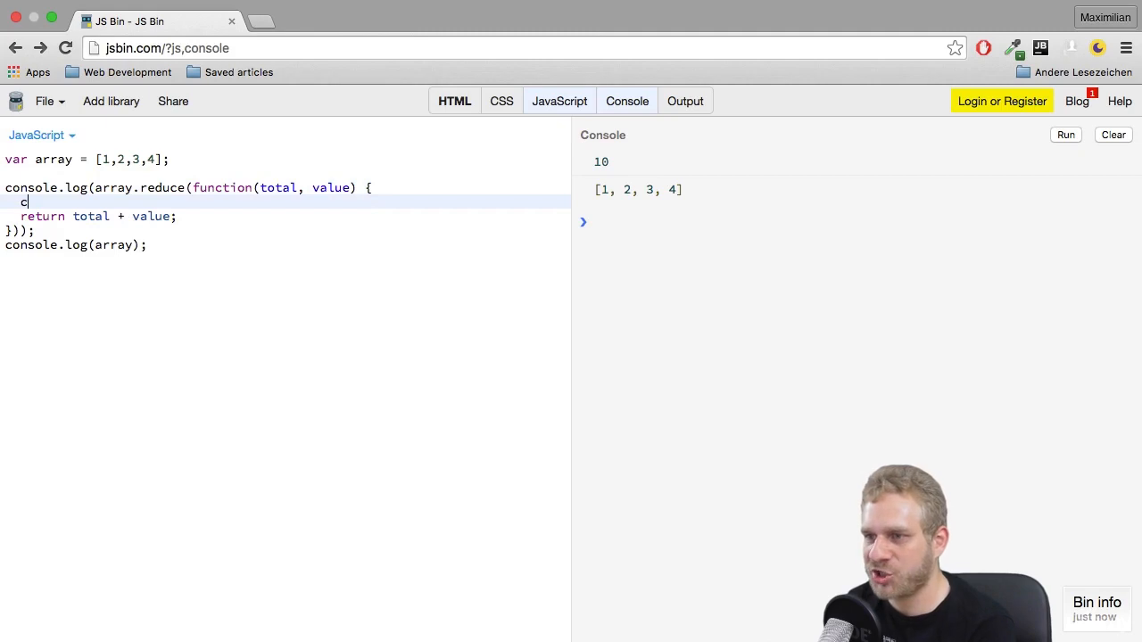
pyautogui.write('onsole.log(tot')
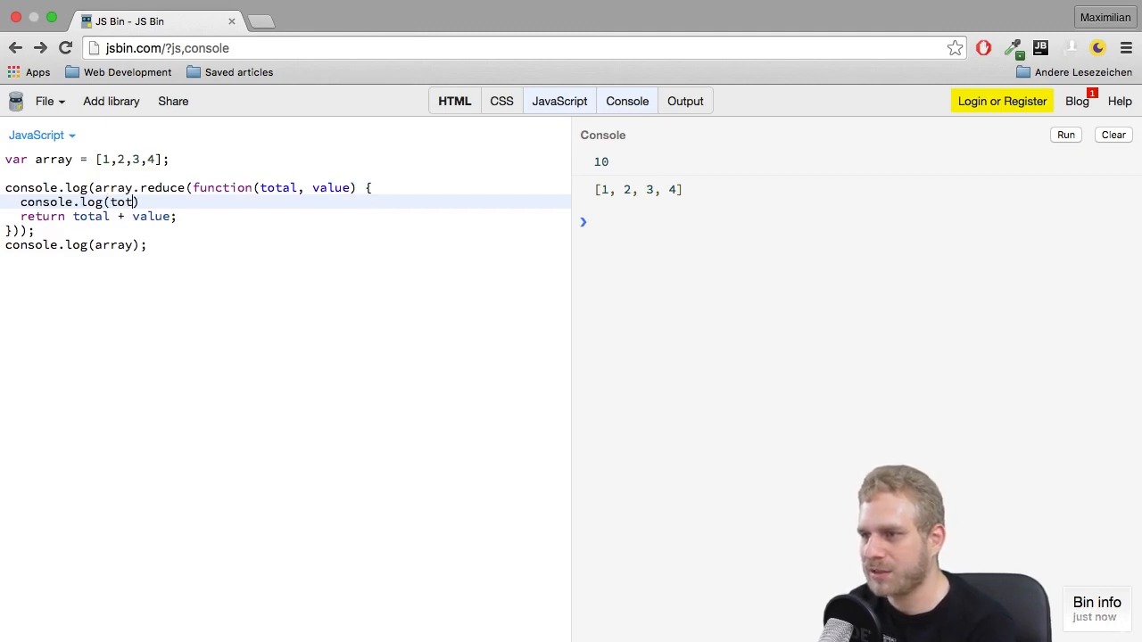
pyautogui.write('al);')
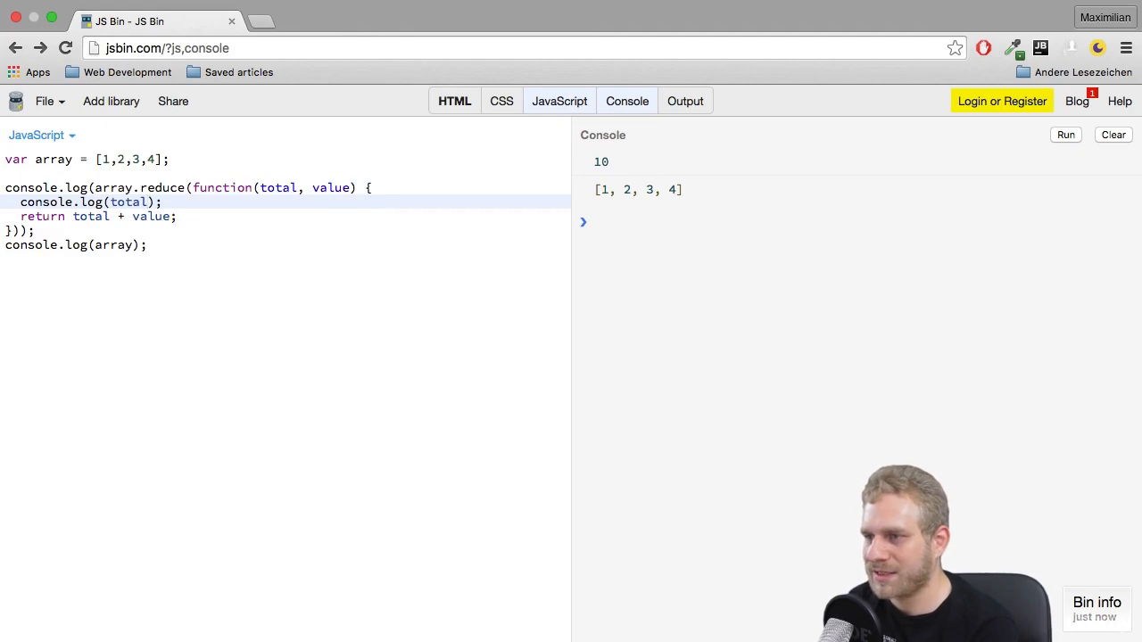
pyautogui.press('Enter')
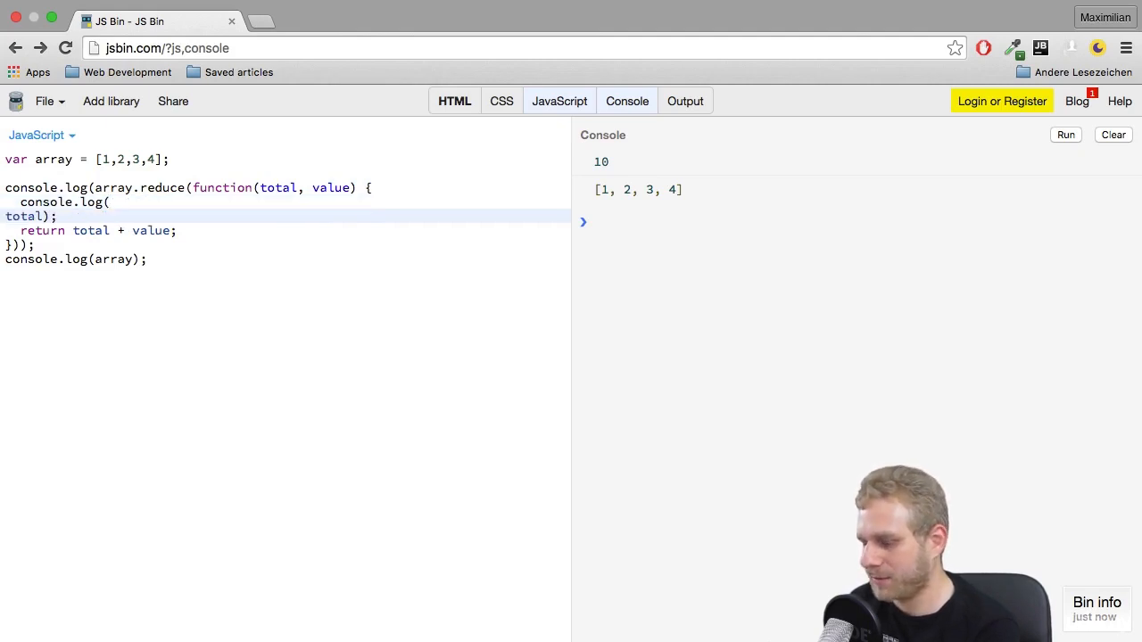
pyautogui.write("'Ttotal);")
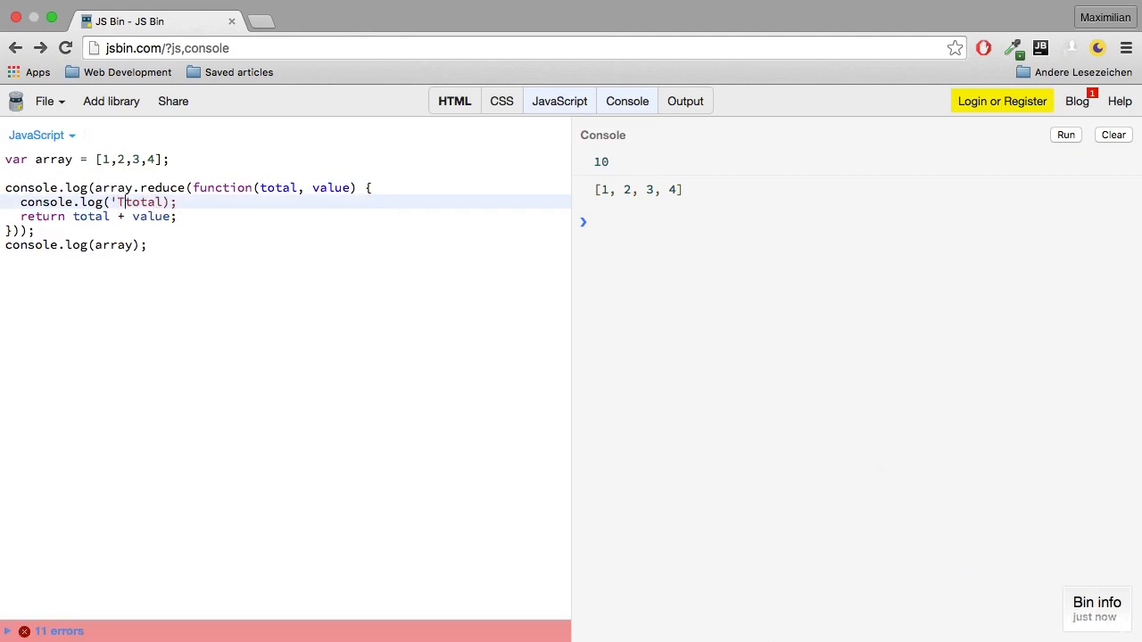
pyautogui.write('otal:')
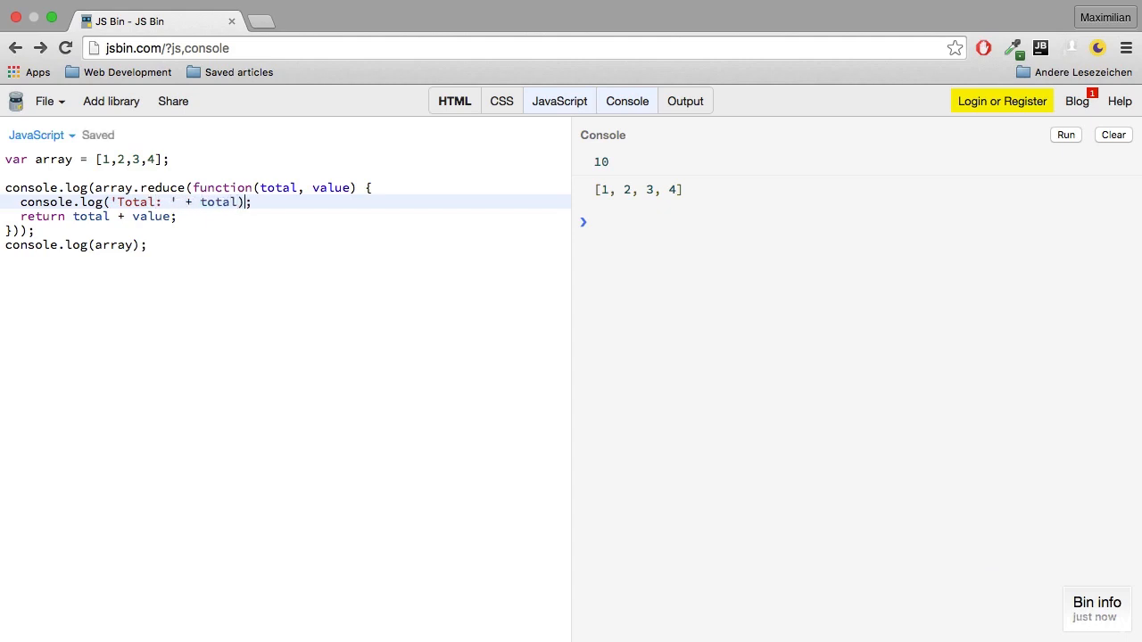
pyautogui.write("+ ', Value: ' + va")
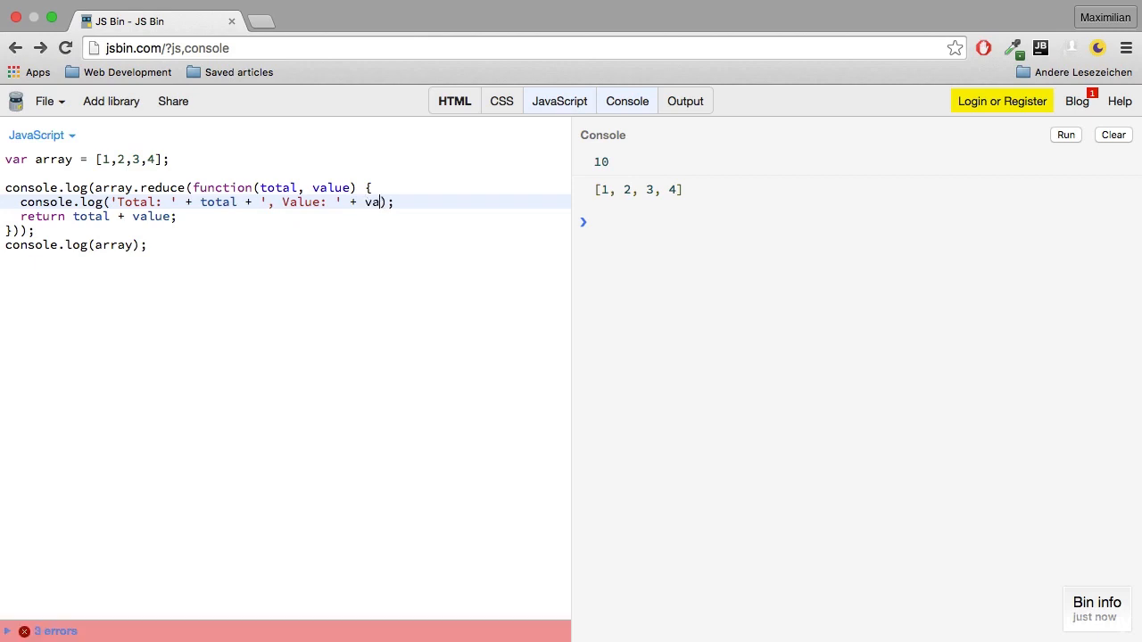
pyautogui.click(1113, 135)
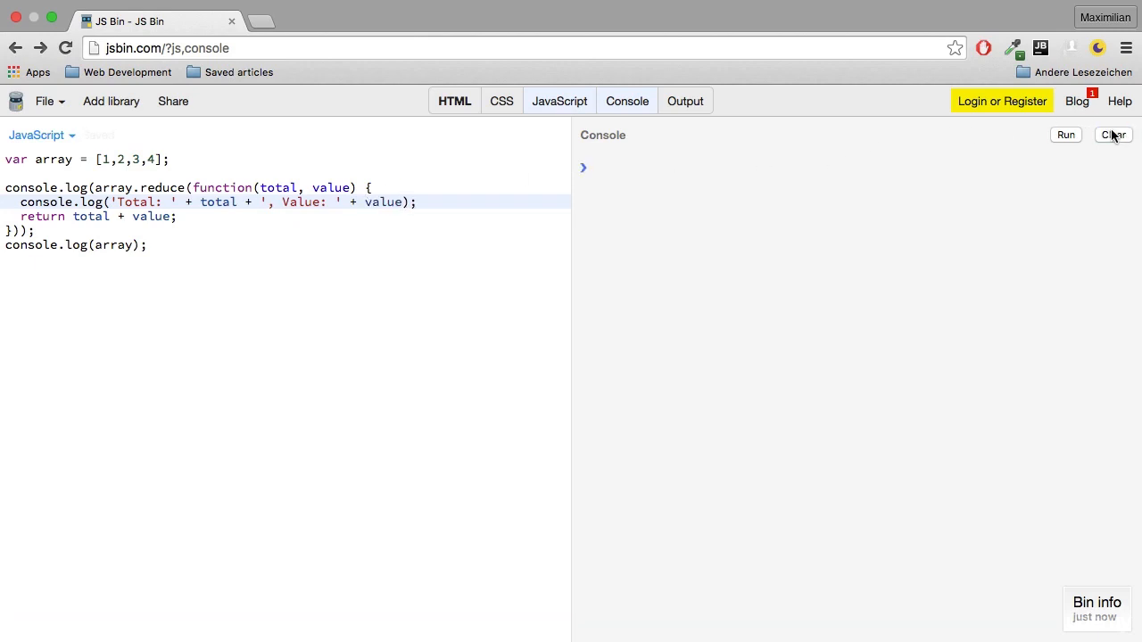
pyautogui.click(1065, 135)
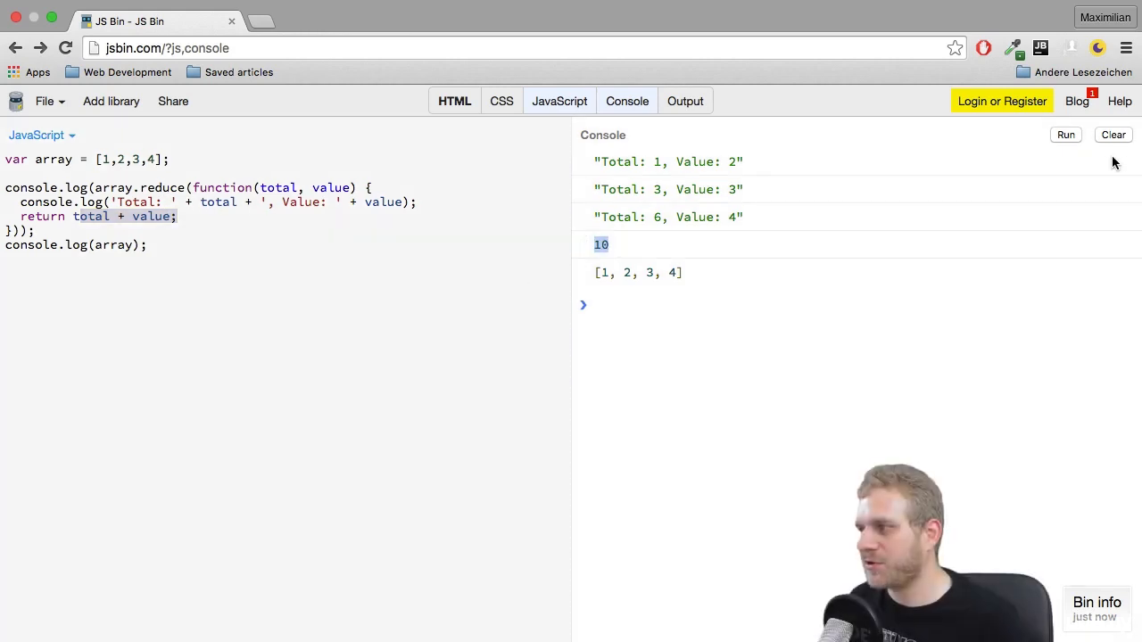
pyautogui.click(1113, 135)
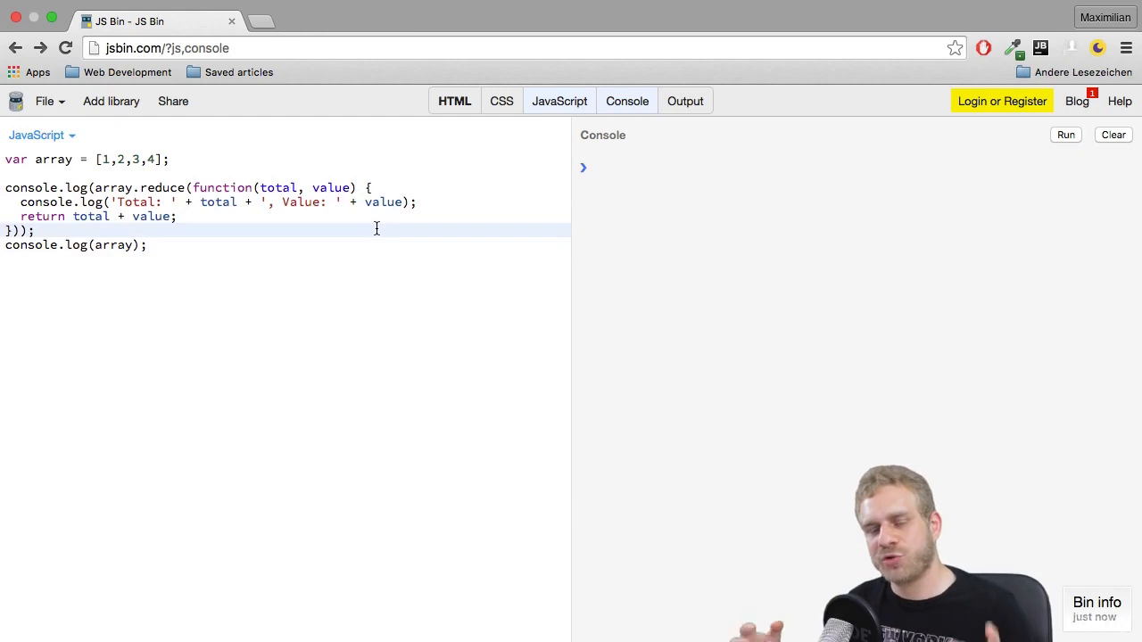